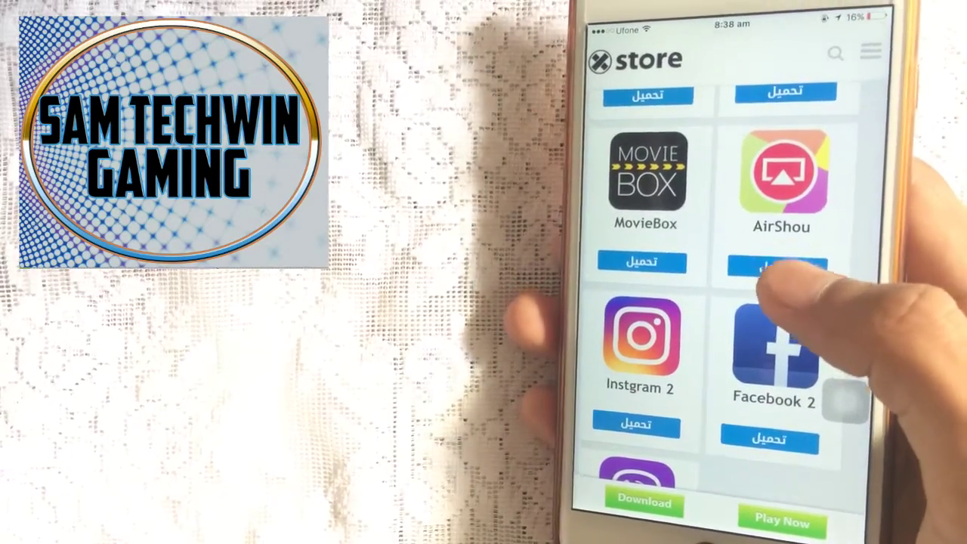
# Download and install AirShou from its xStore listing.
pyautogui.click(781, 174)
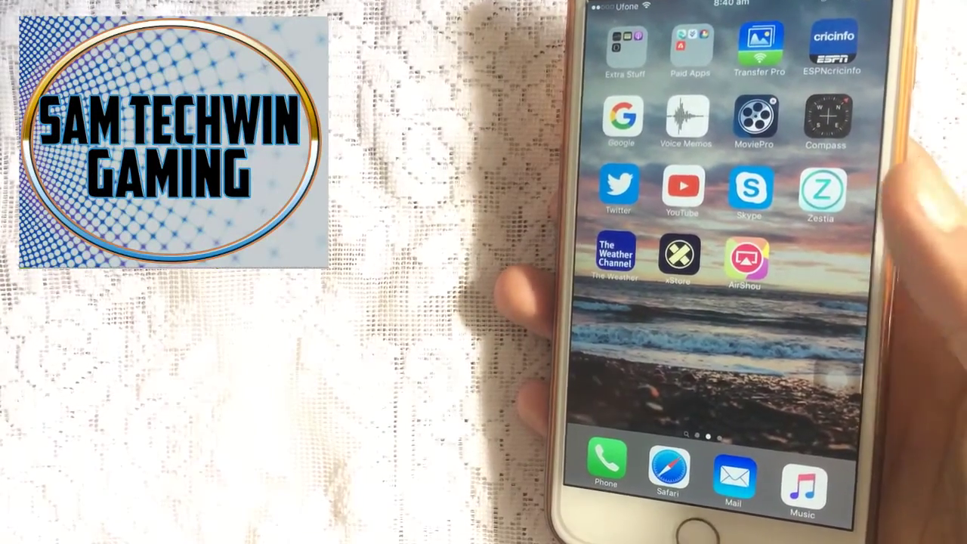
# In Settings > Profiles & Device Management, trust AirShou's enterprise developer profile.
pyautogui.click(677, 257)
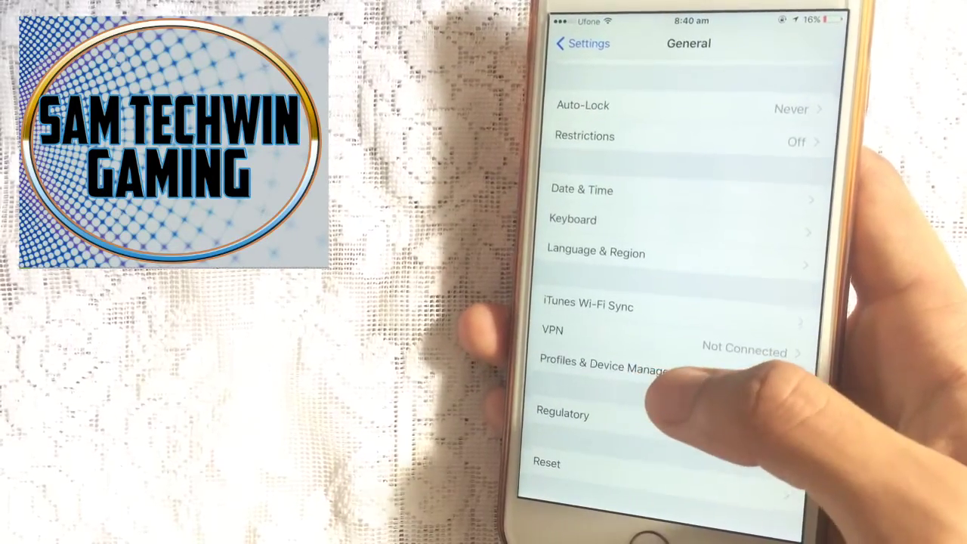
pyautogui.click(605, 372)
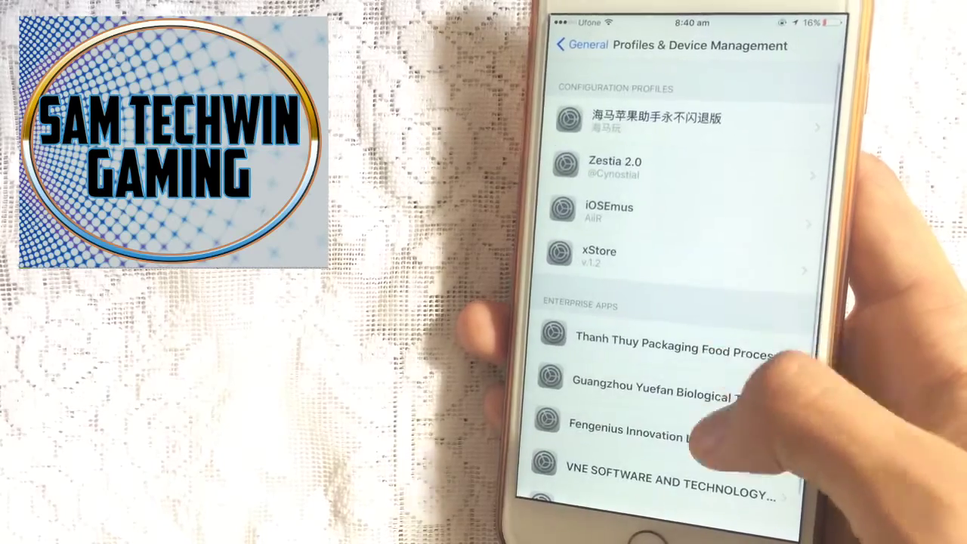
pyautogui.click(673, 351)
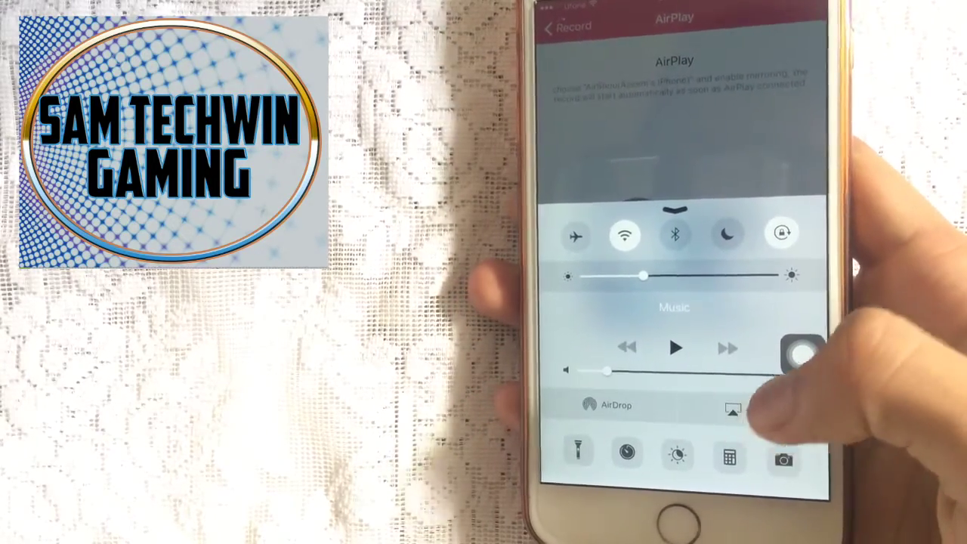
# From Control Center, mirror the screen over AirPlay to AirShou to record it.
pyautogui.click(730, 405)
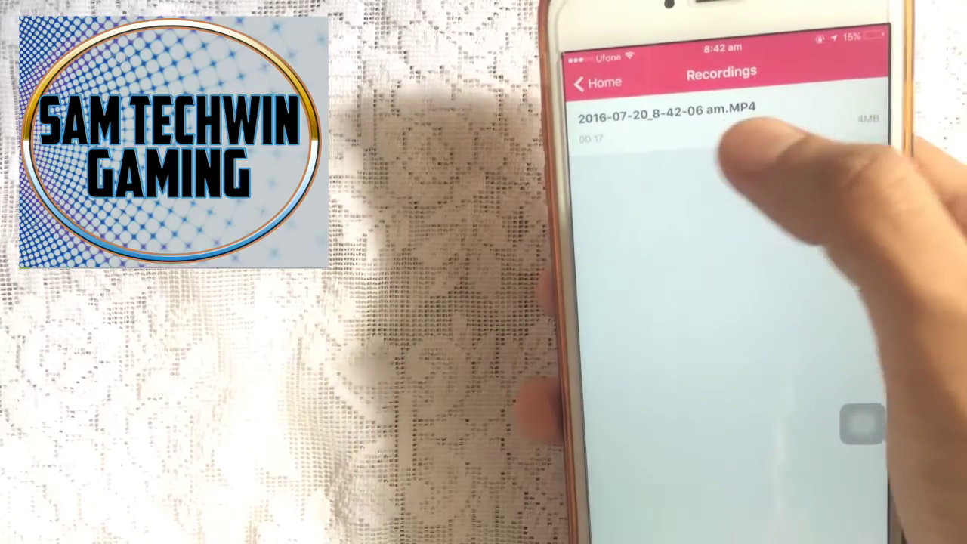
# Show the Play / Open In / Save to Camera Roll actions for the 2016-07-20 MP4 recording.
pyautogui.click(687, 120)
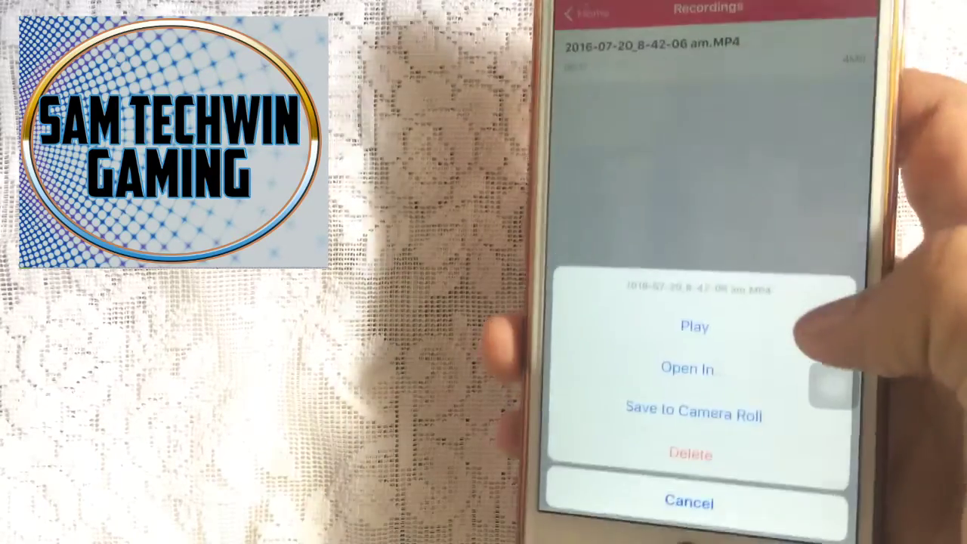